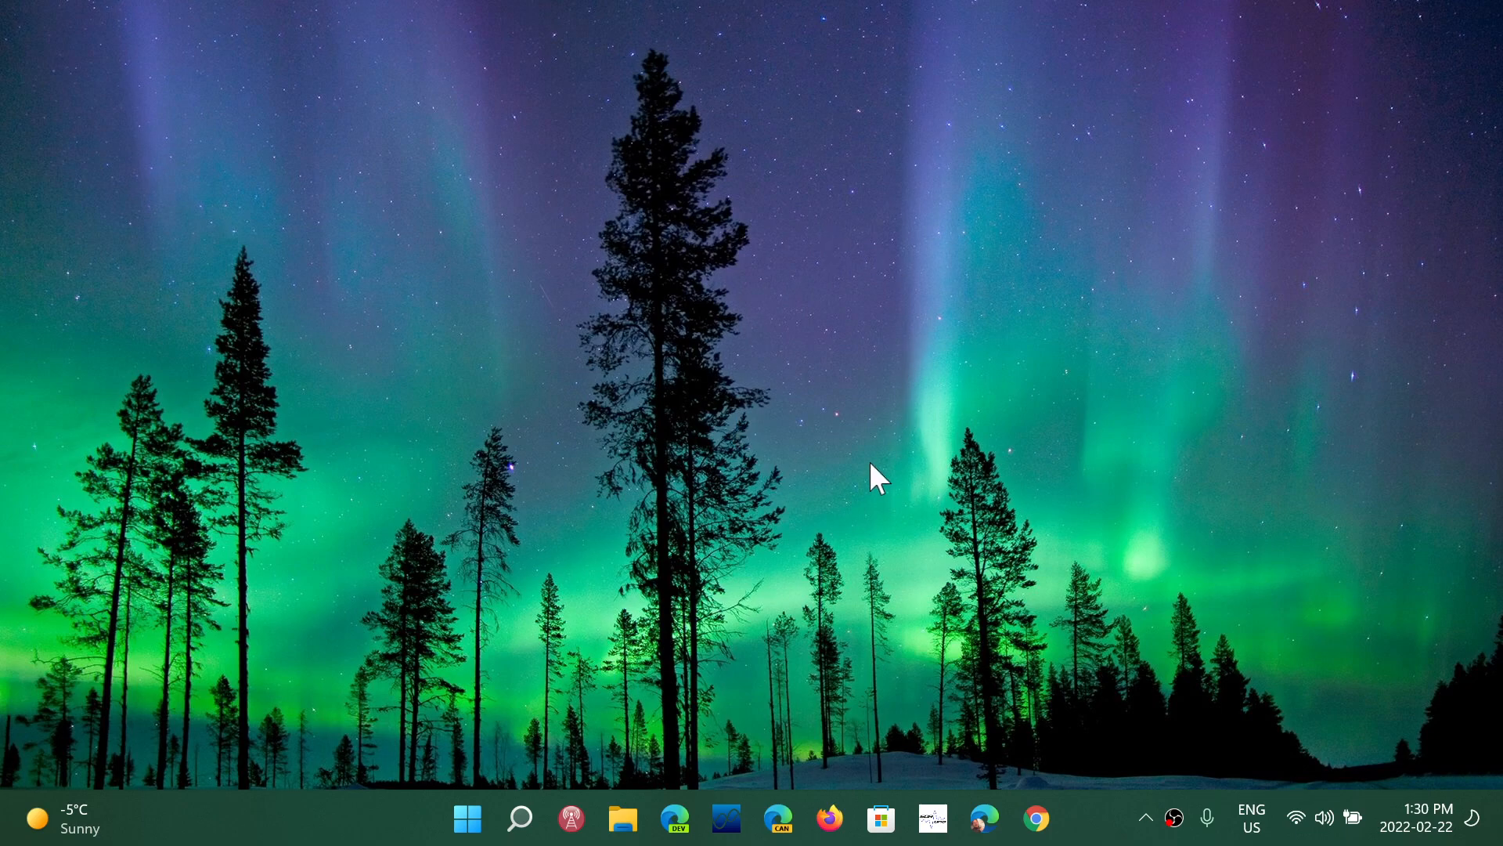
mouse_move(329, 756)
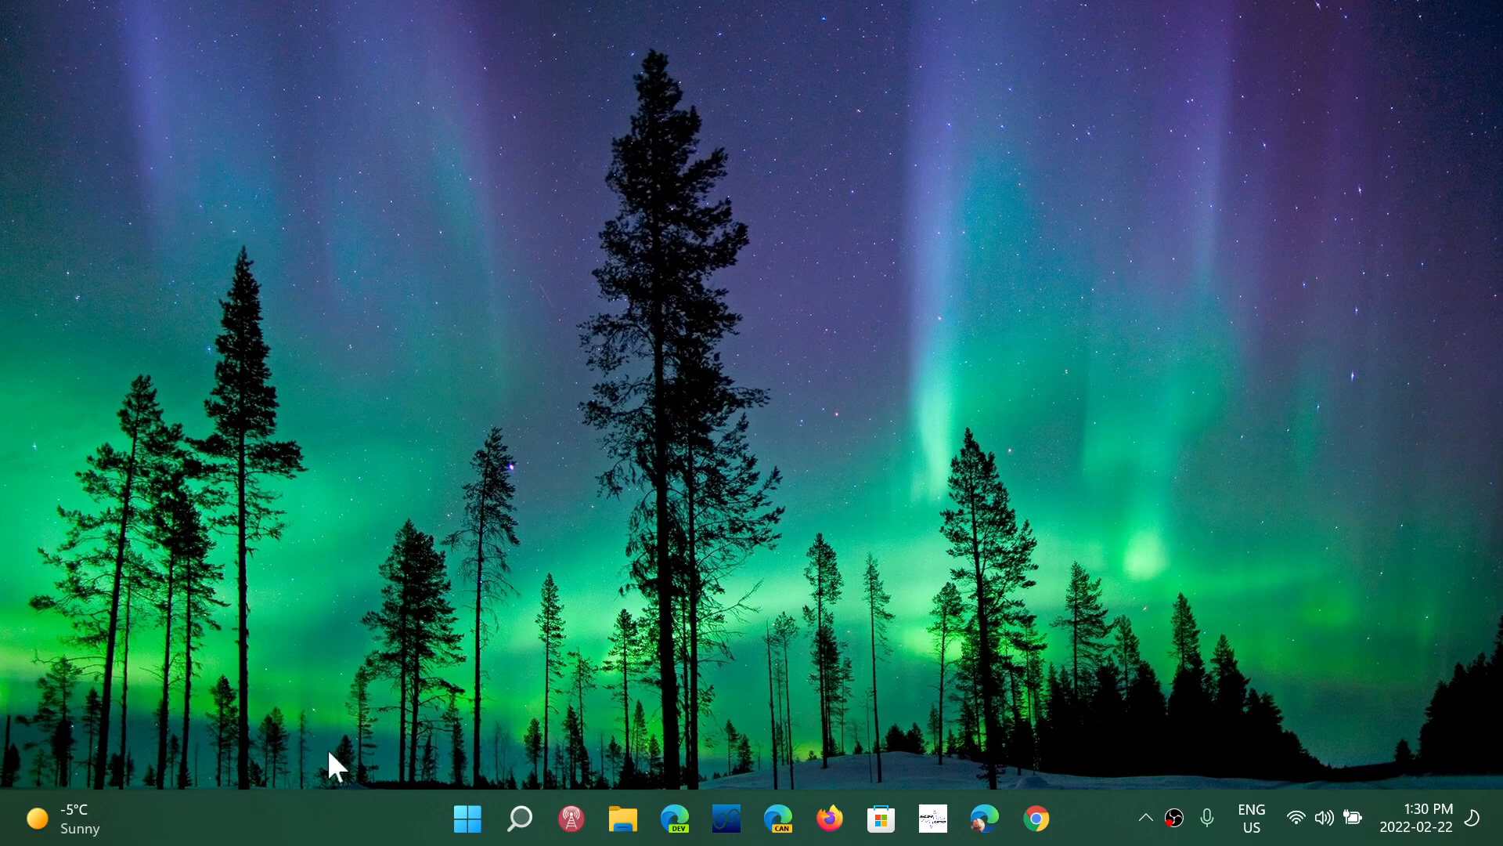
mouse_move(625, 555)
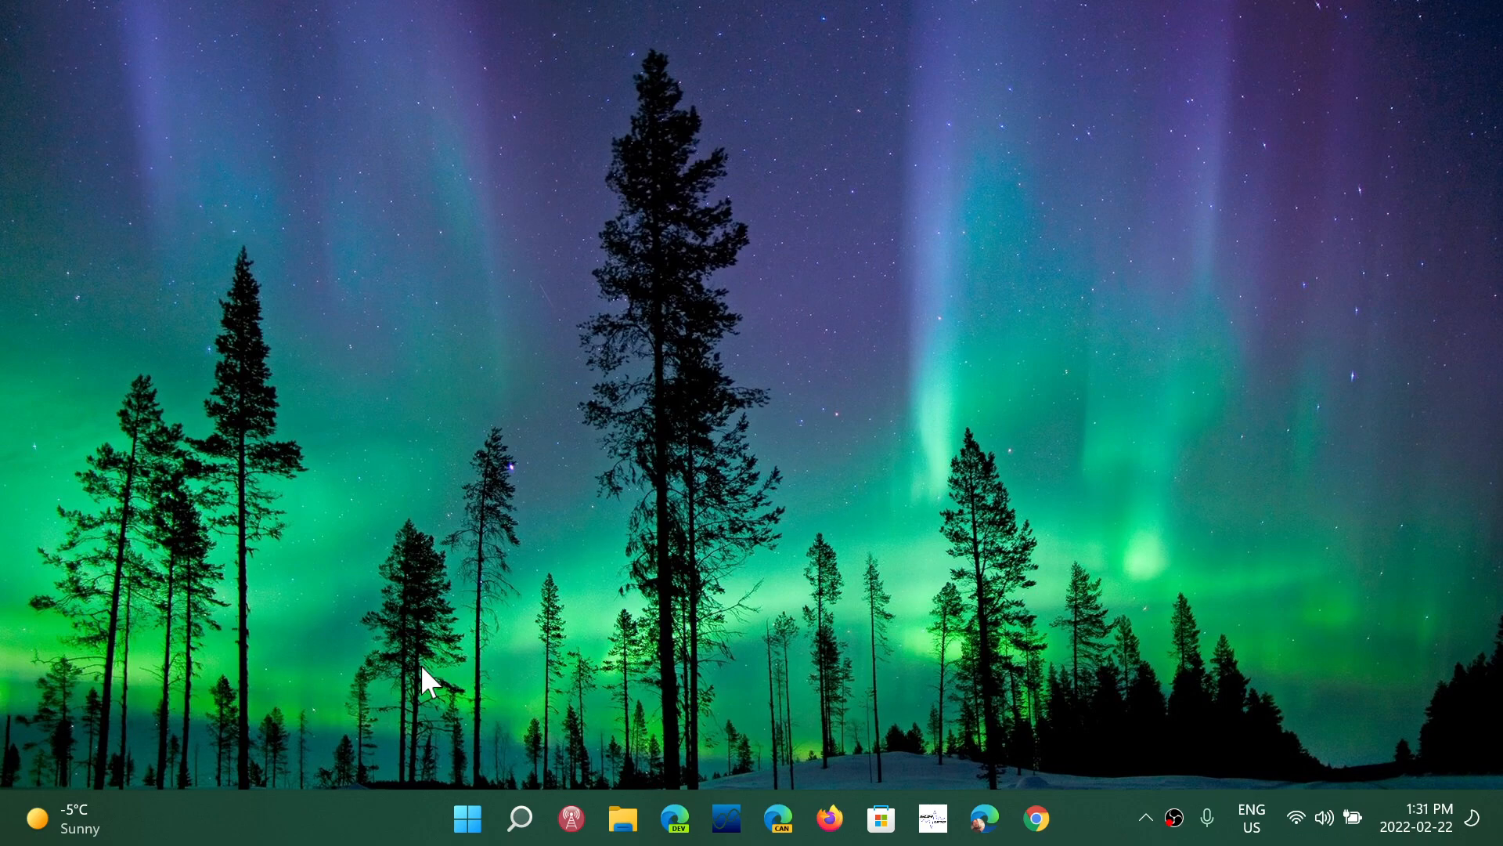
mouse_move(427, 561)
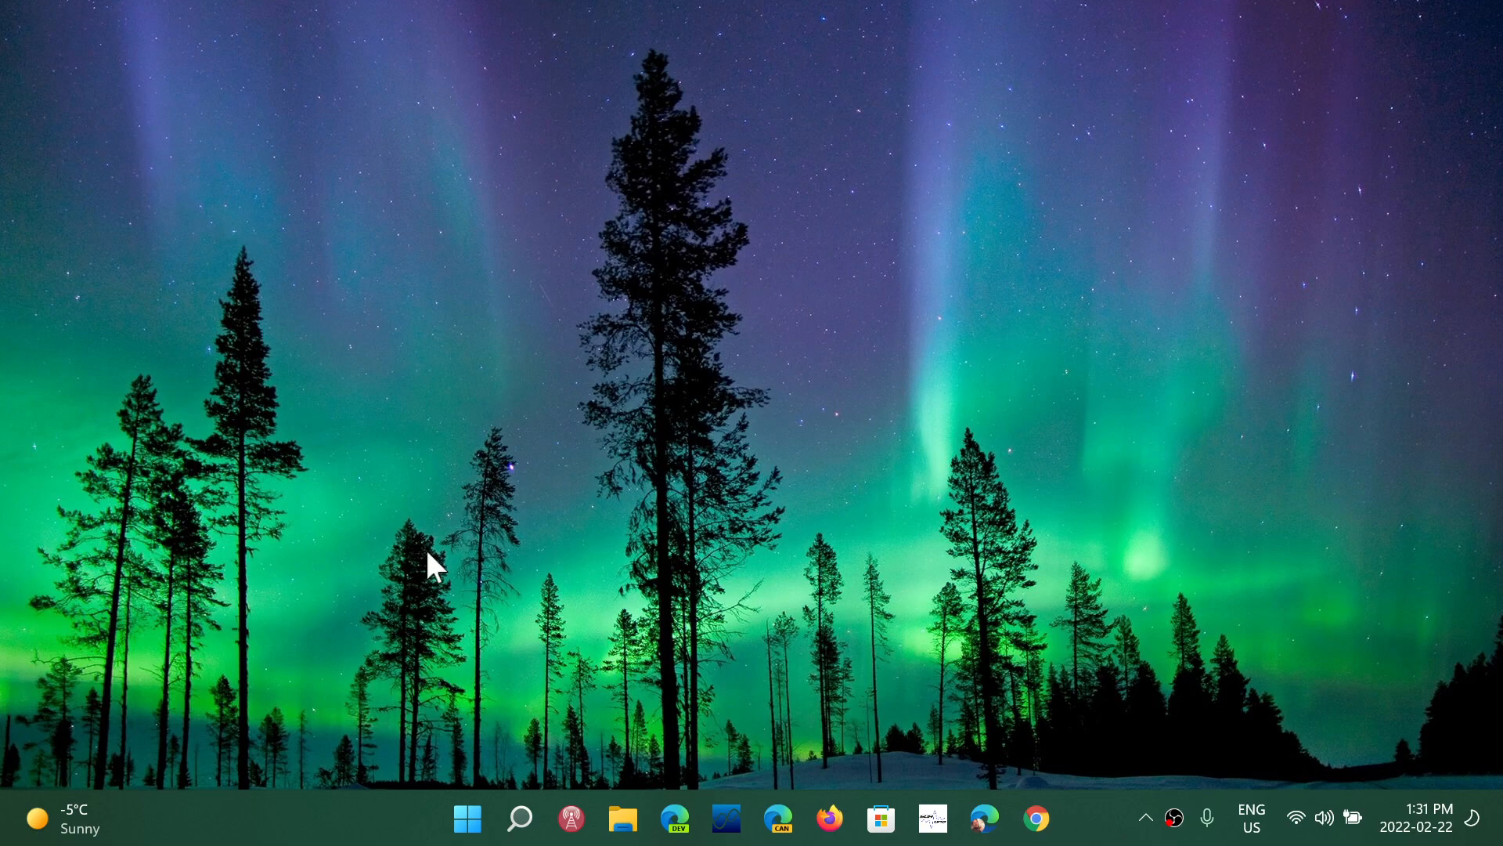
mouse_move(883, 632)
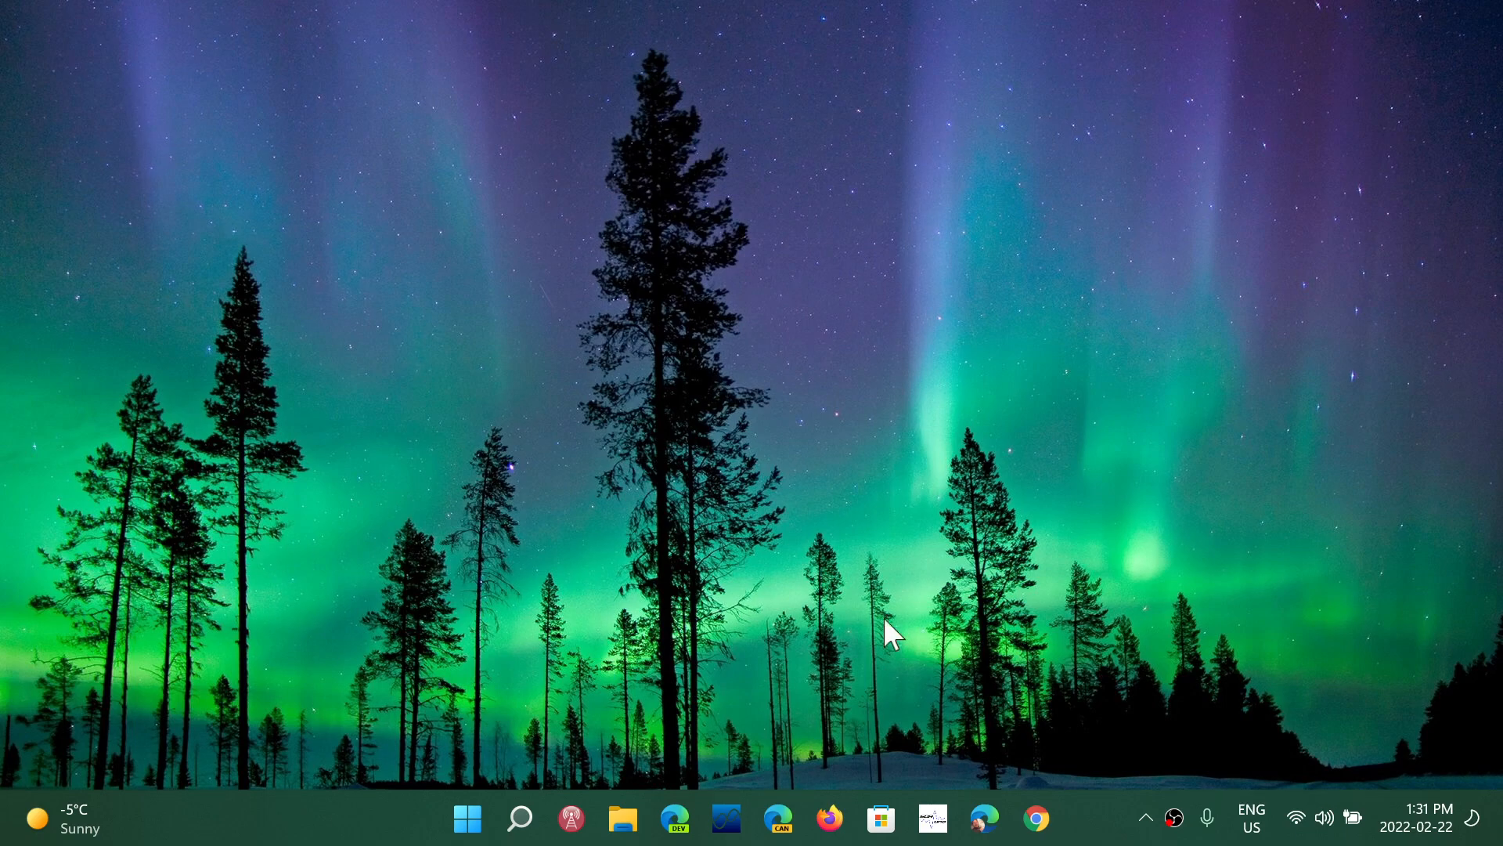
mouse_move(1234, 768)
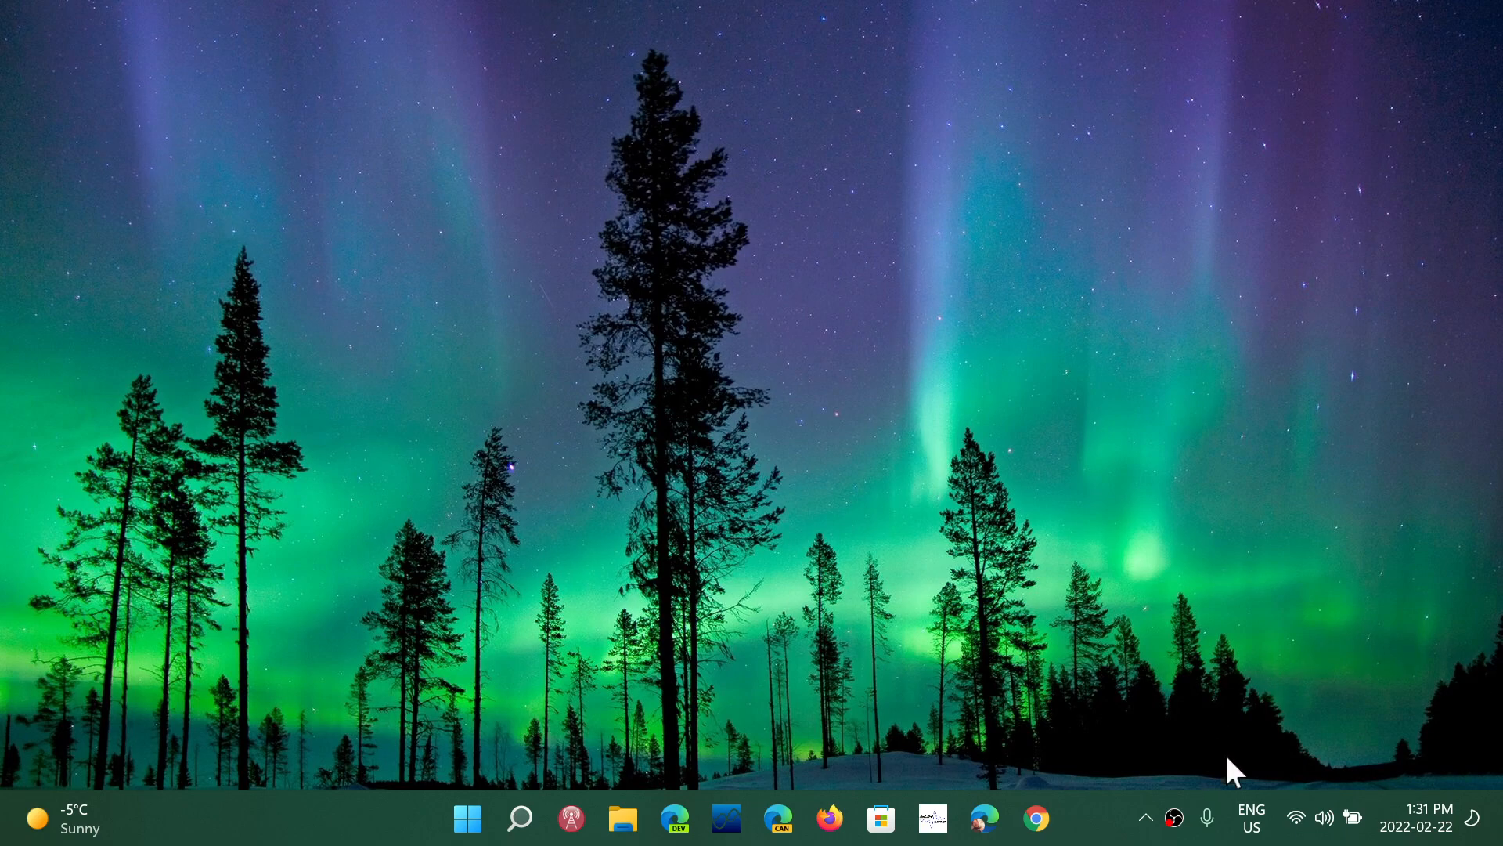
mouse_move(874, 677)
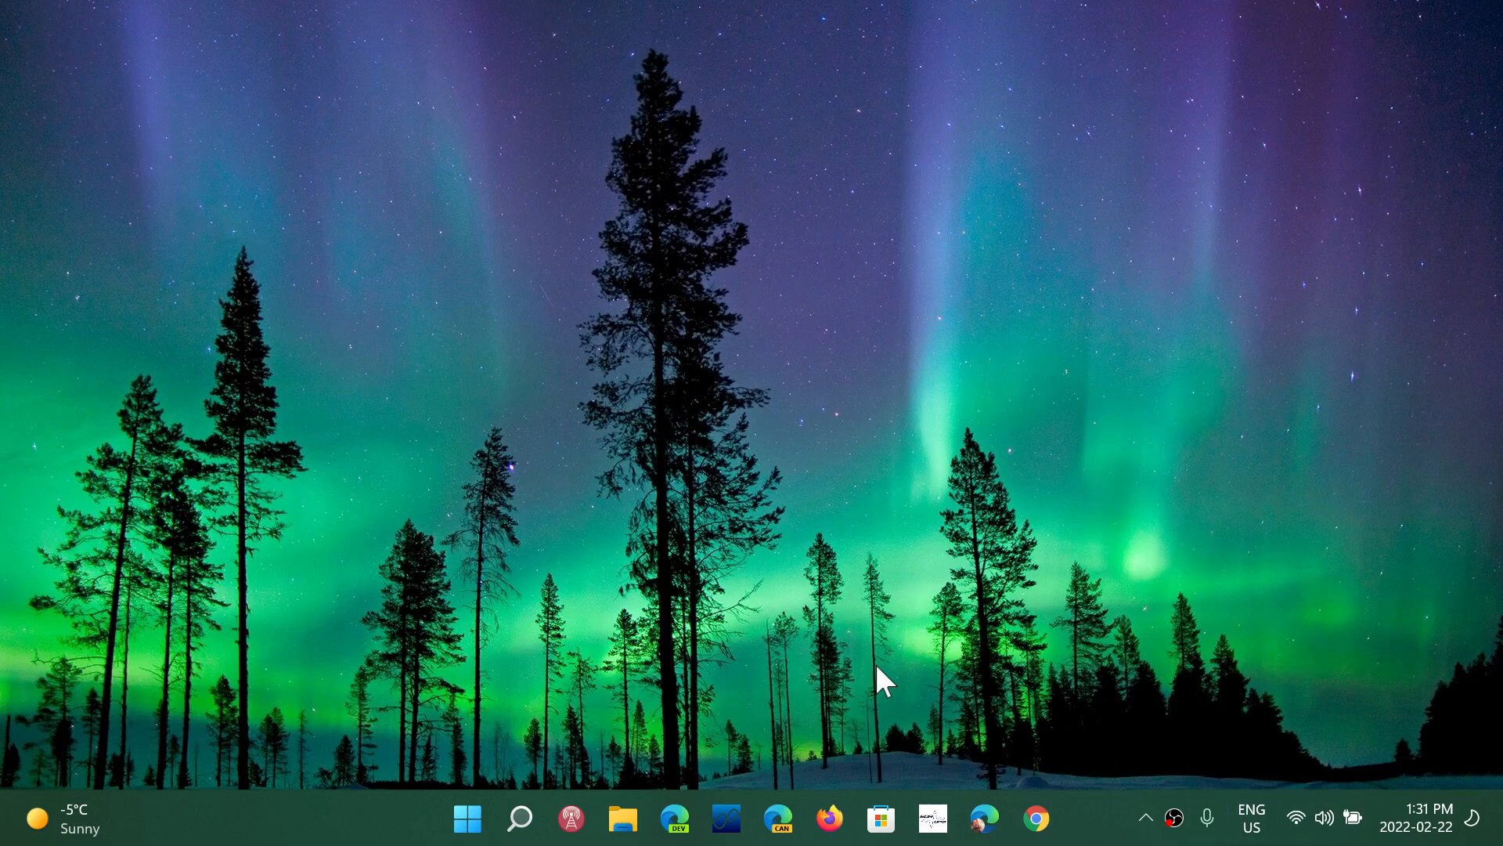
mouse_move(495, 628)
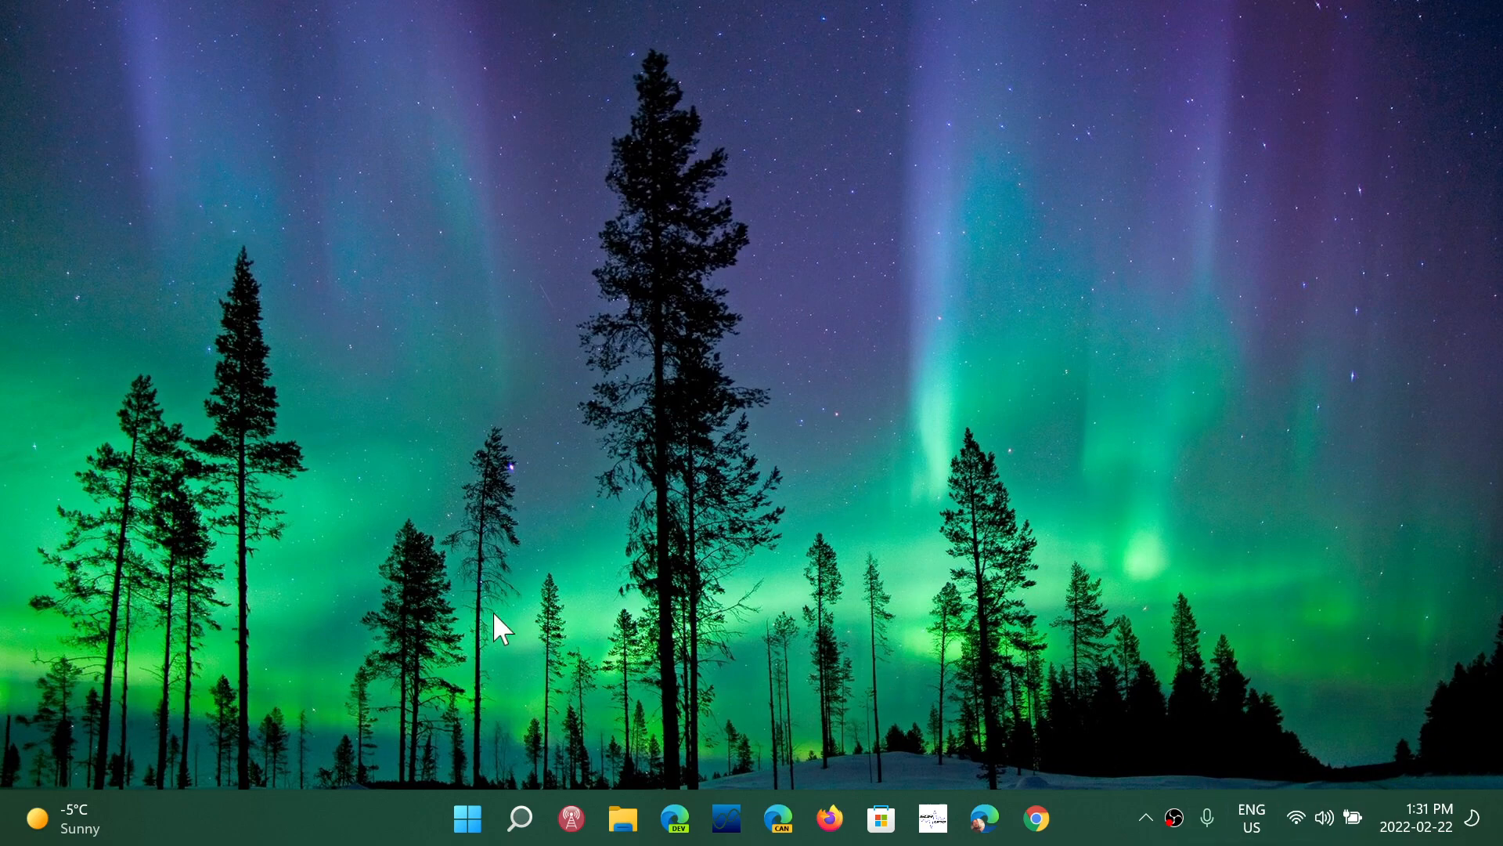
mouse_move(736, 420)
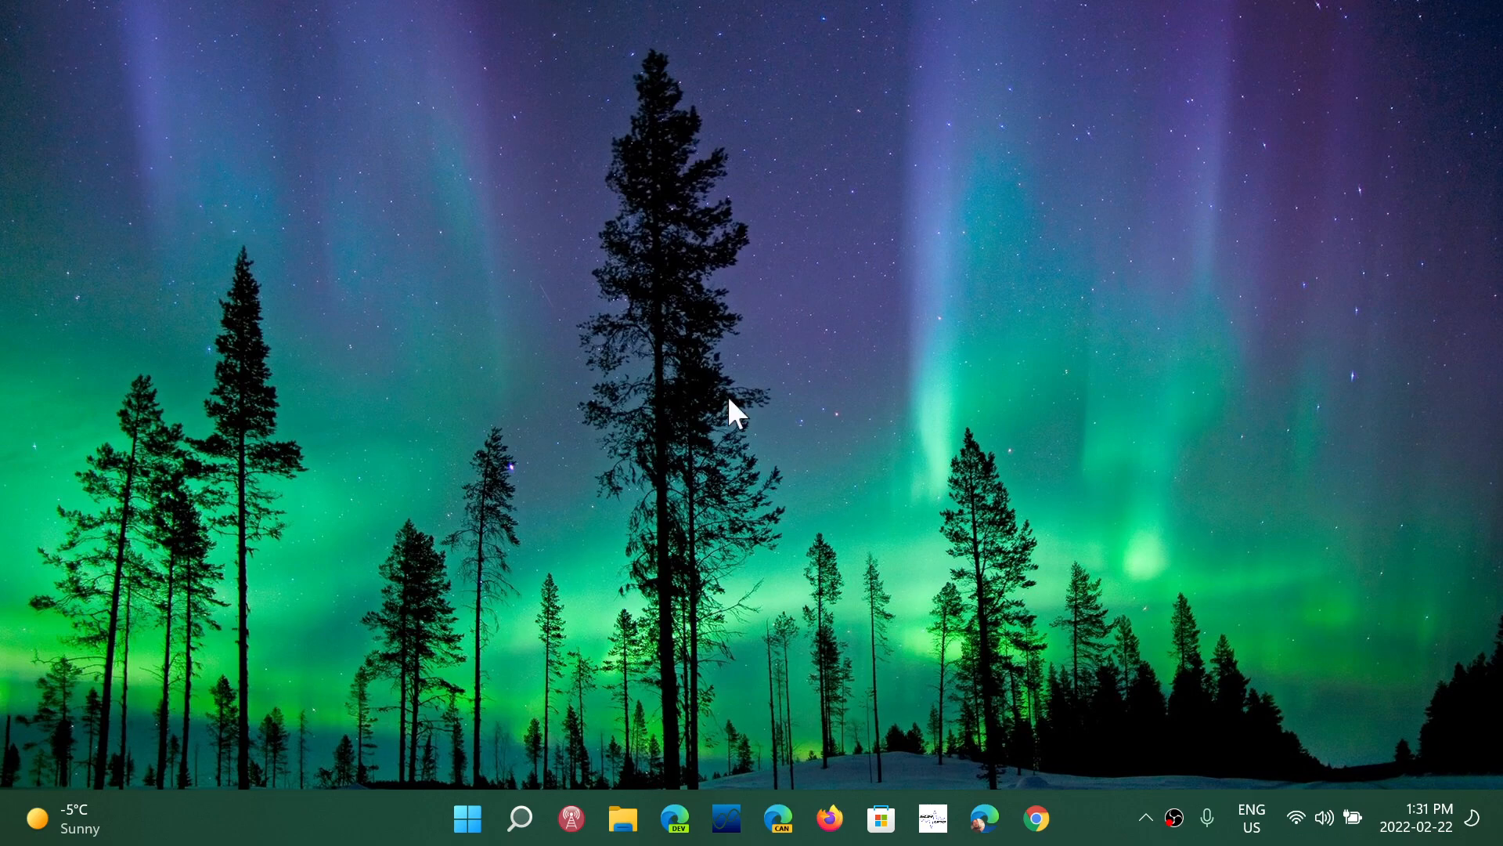
mouse_move(912, 698)
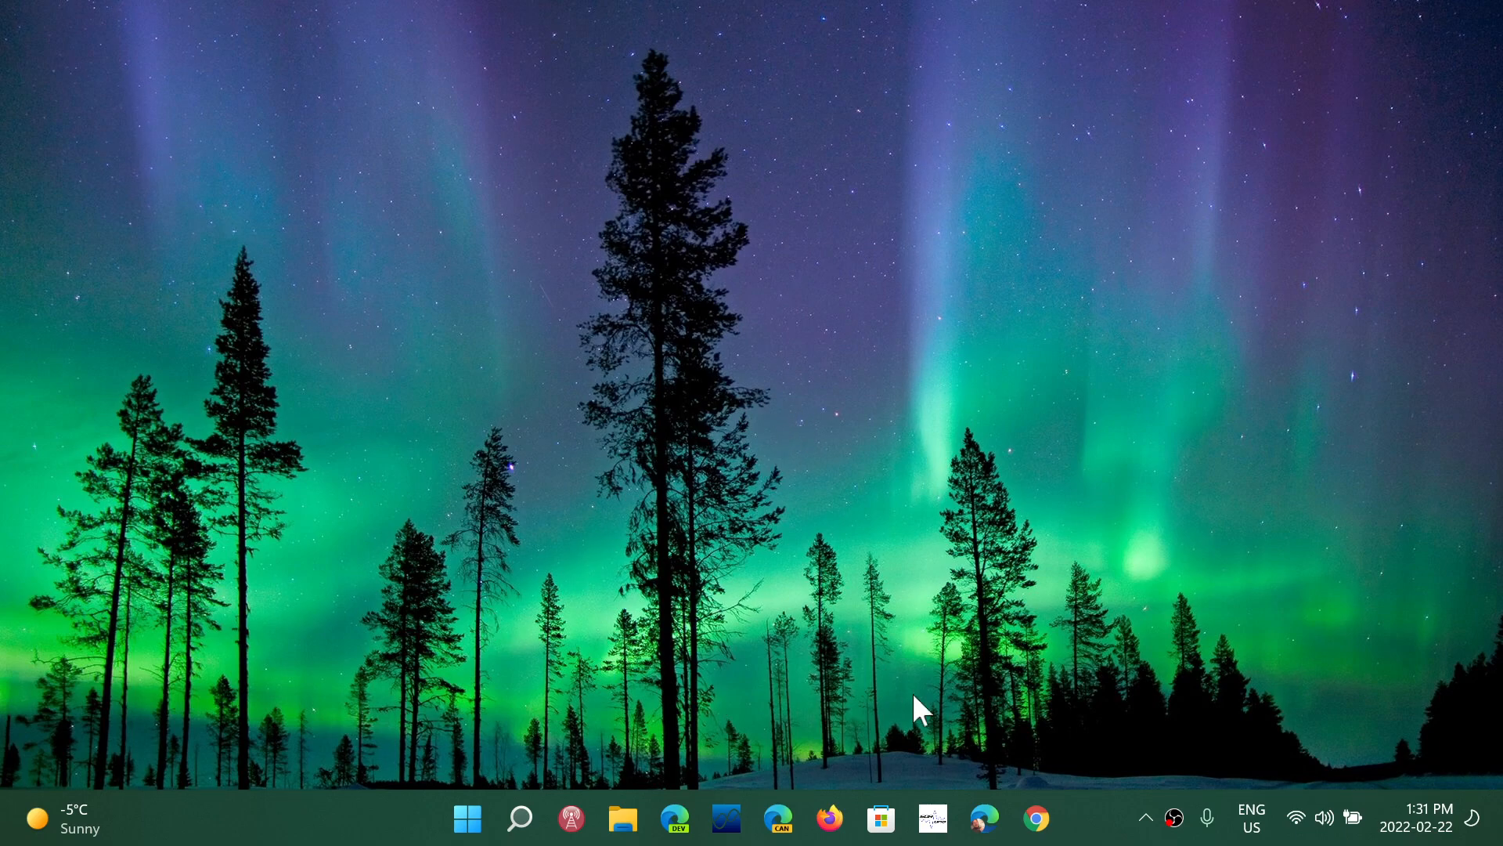
mouse_move(654, 738)
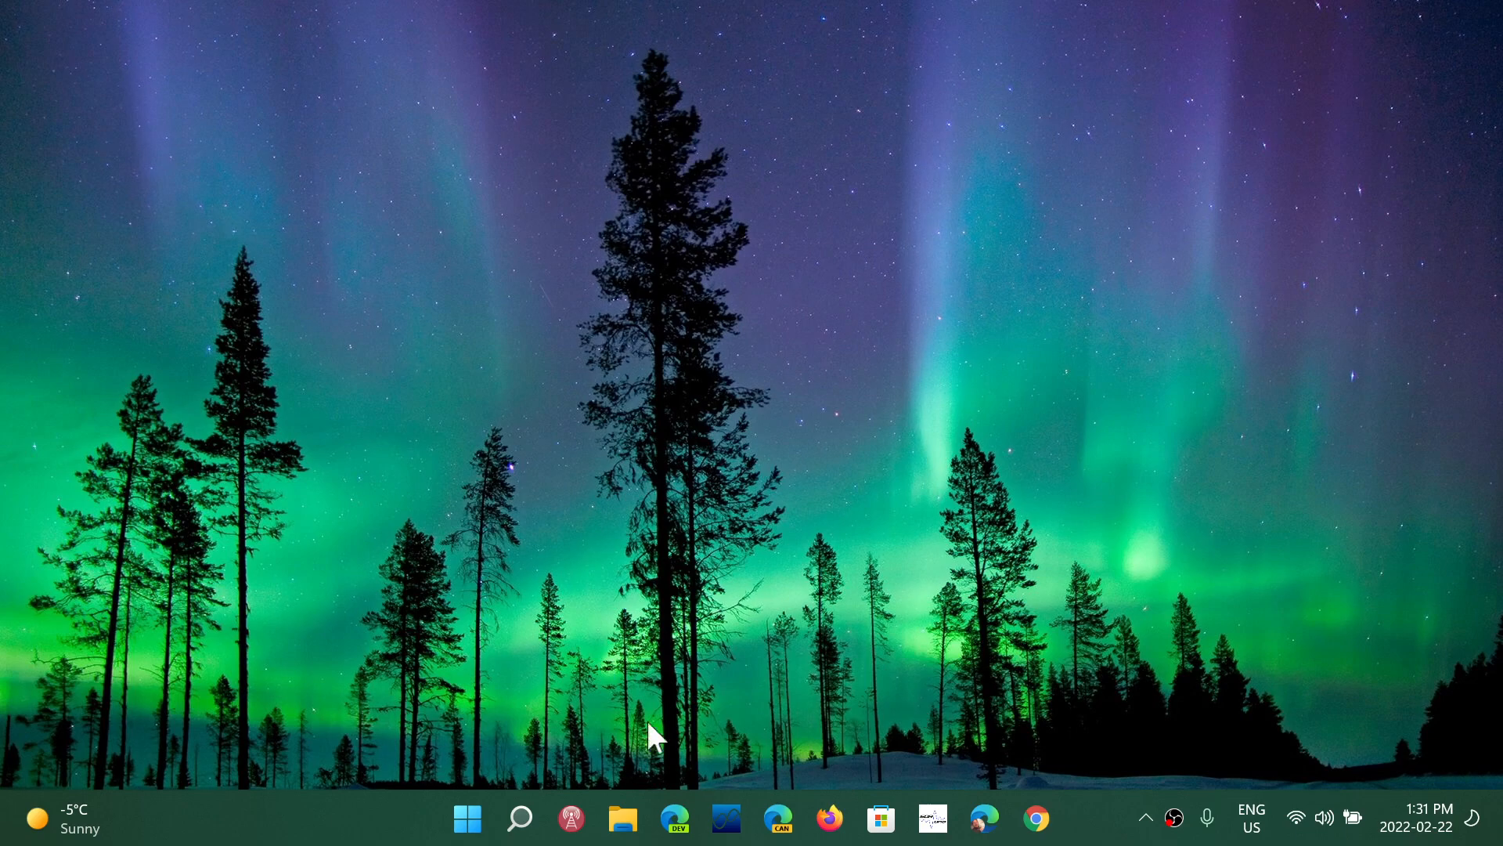
mouse_move(303, 820)
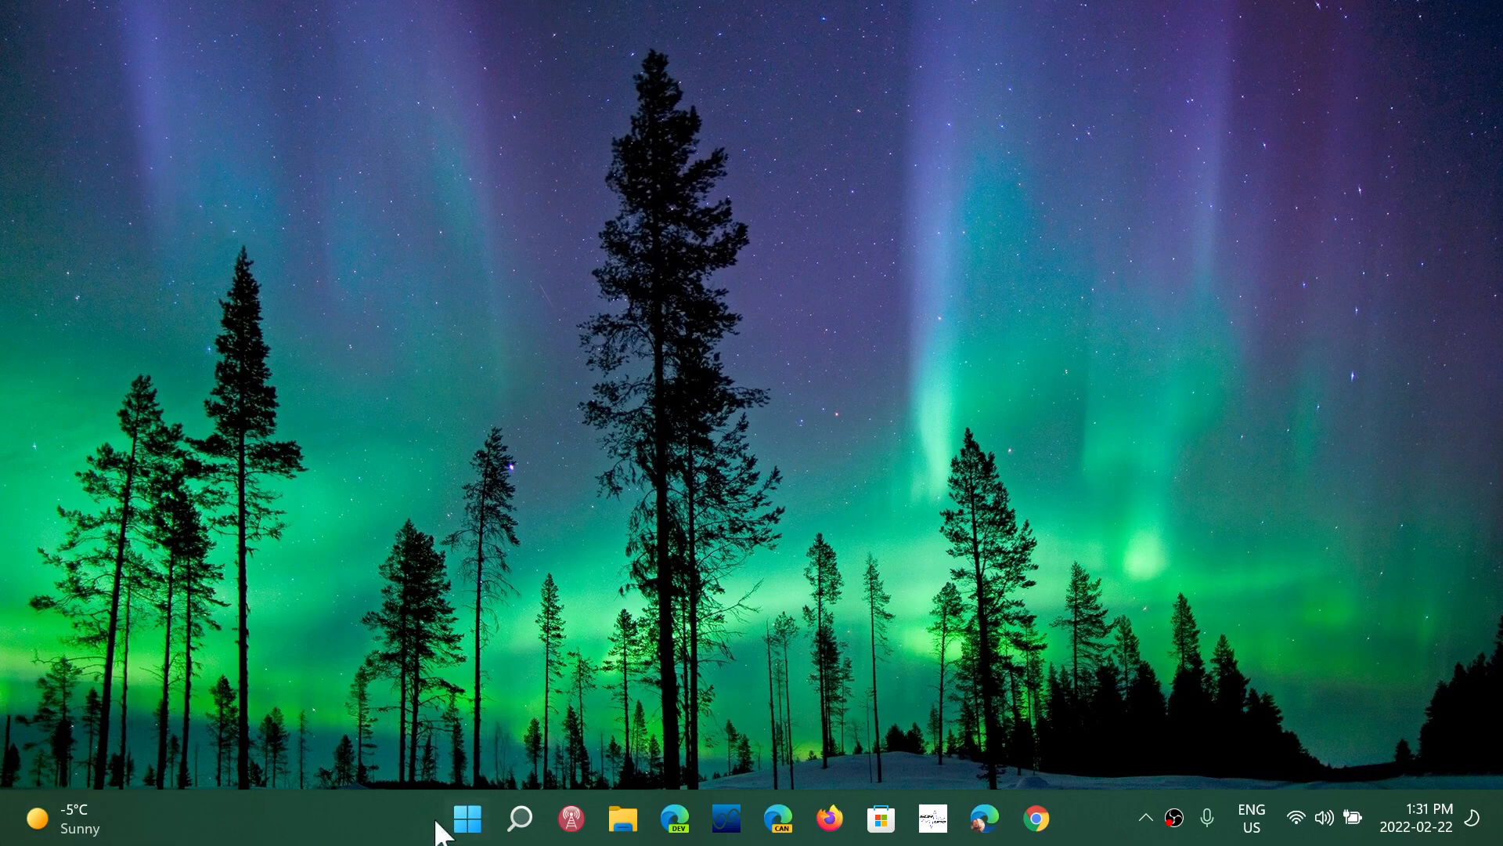
- Launch Settings from the Start menu's pinned apps to display the System page
click(467, 817)
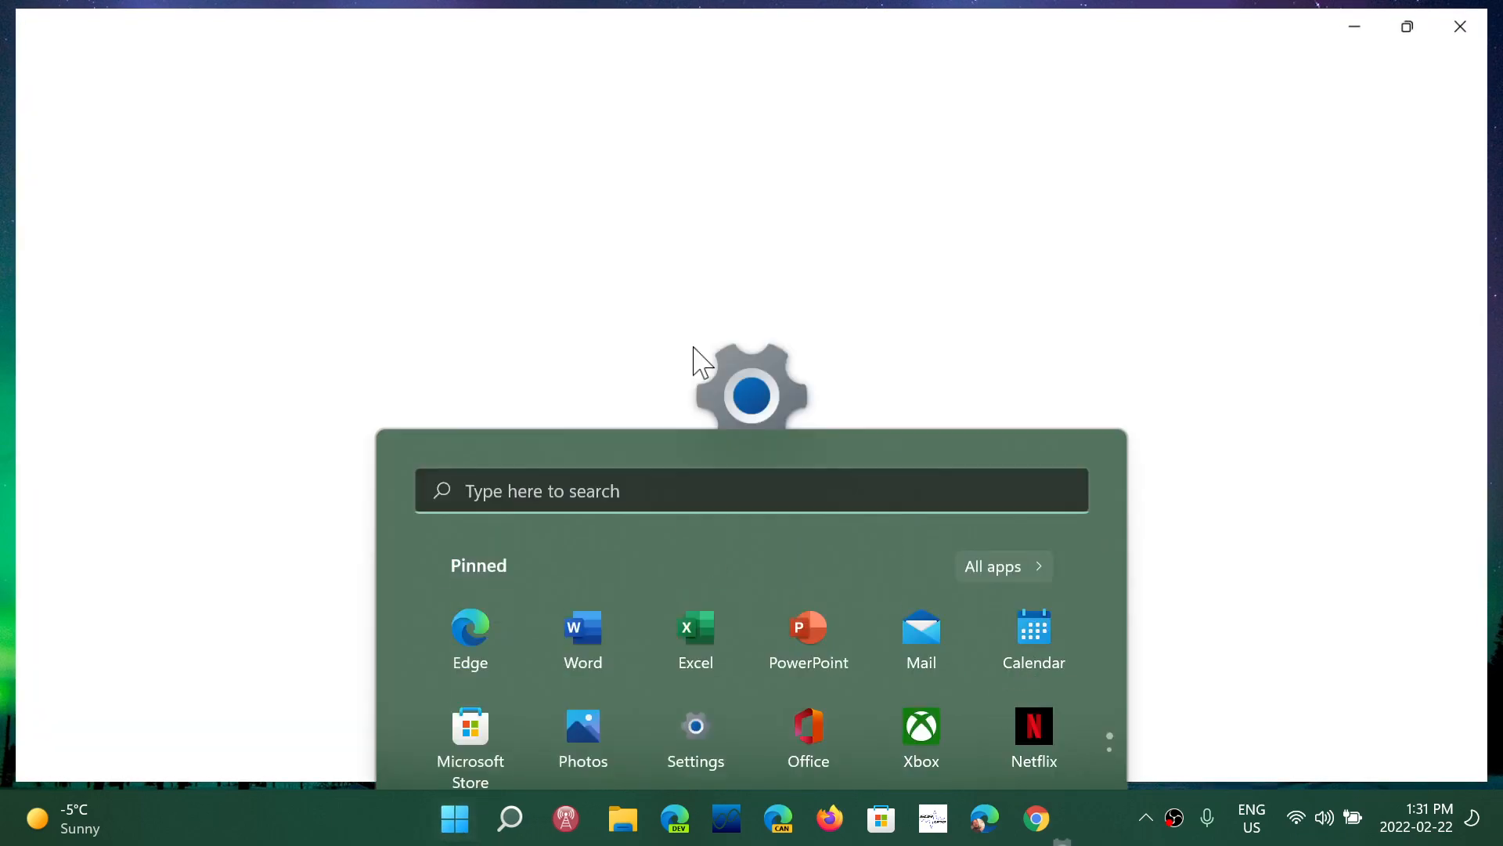
click(696, 725)
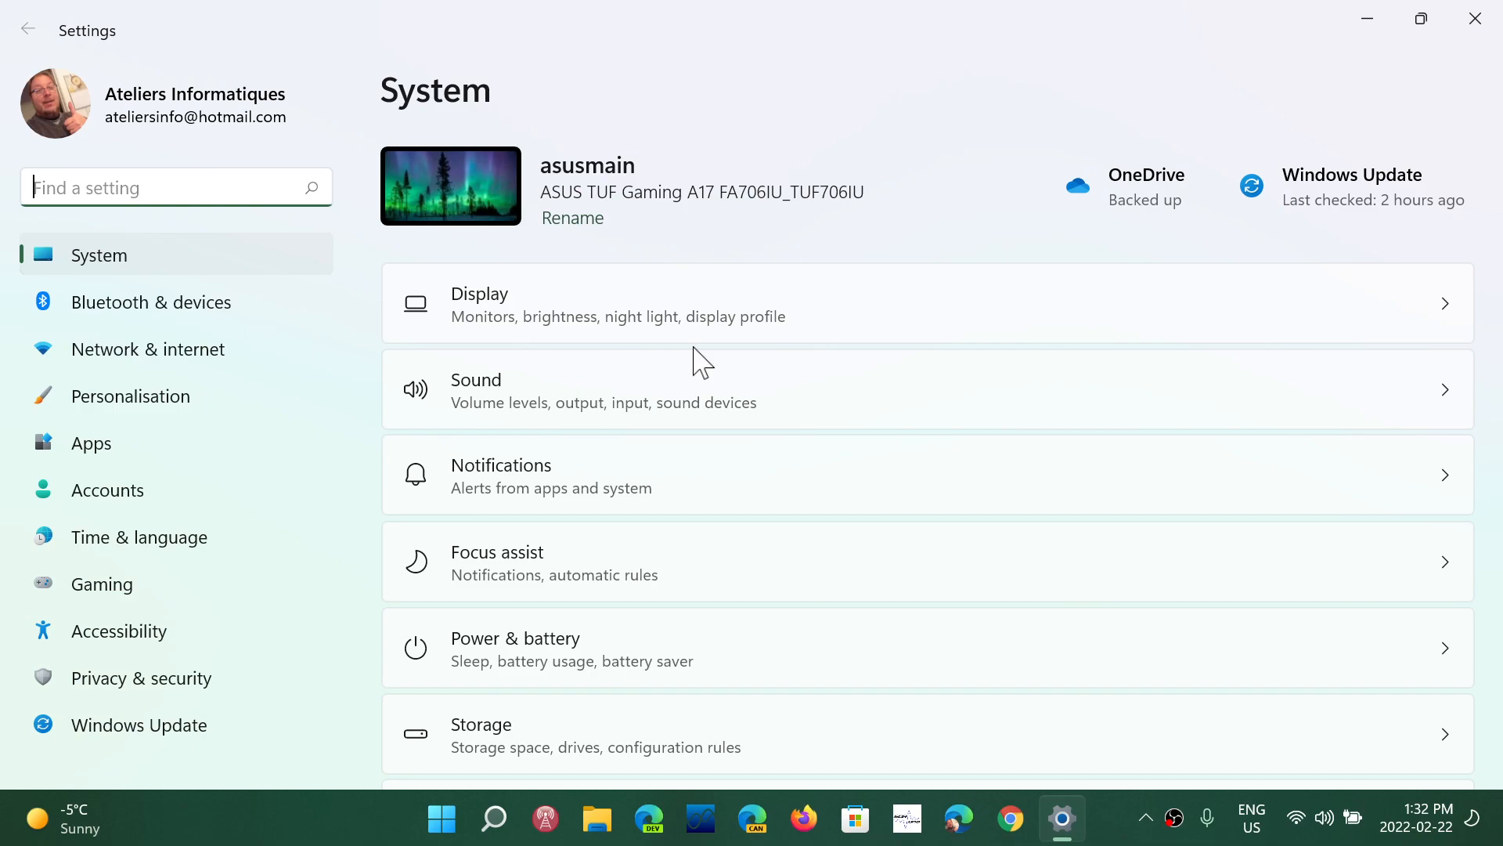
mouse_move(1201, 178)
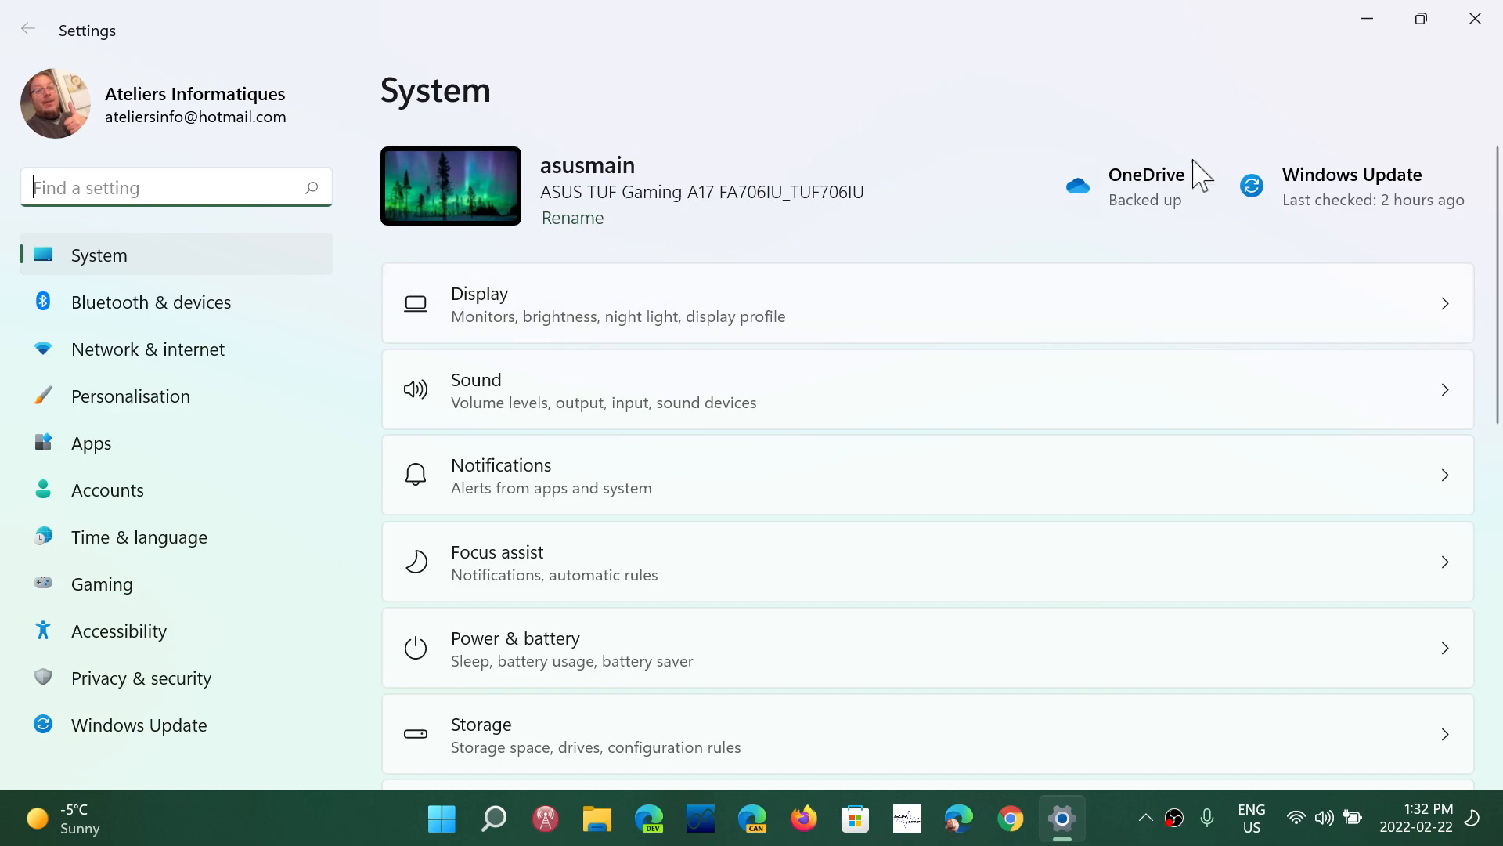
mouse_move(803, 117)
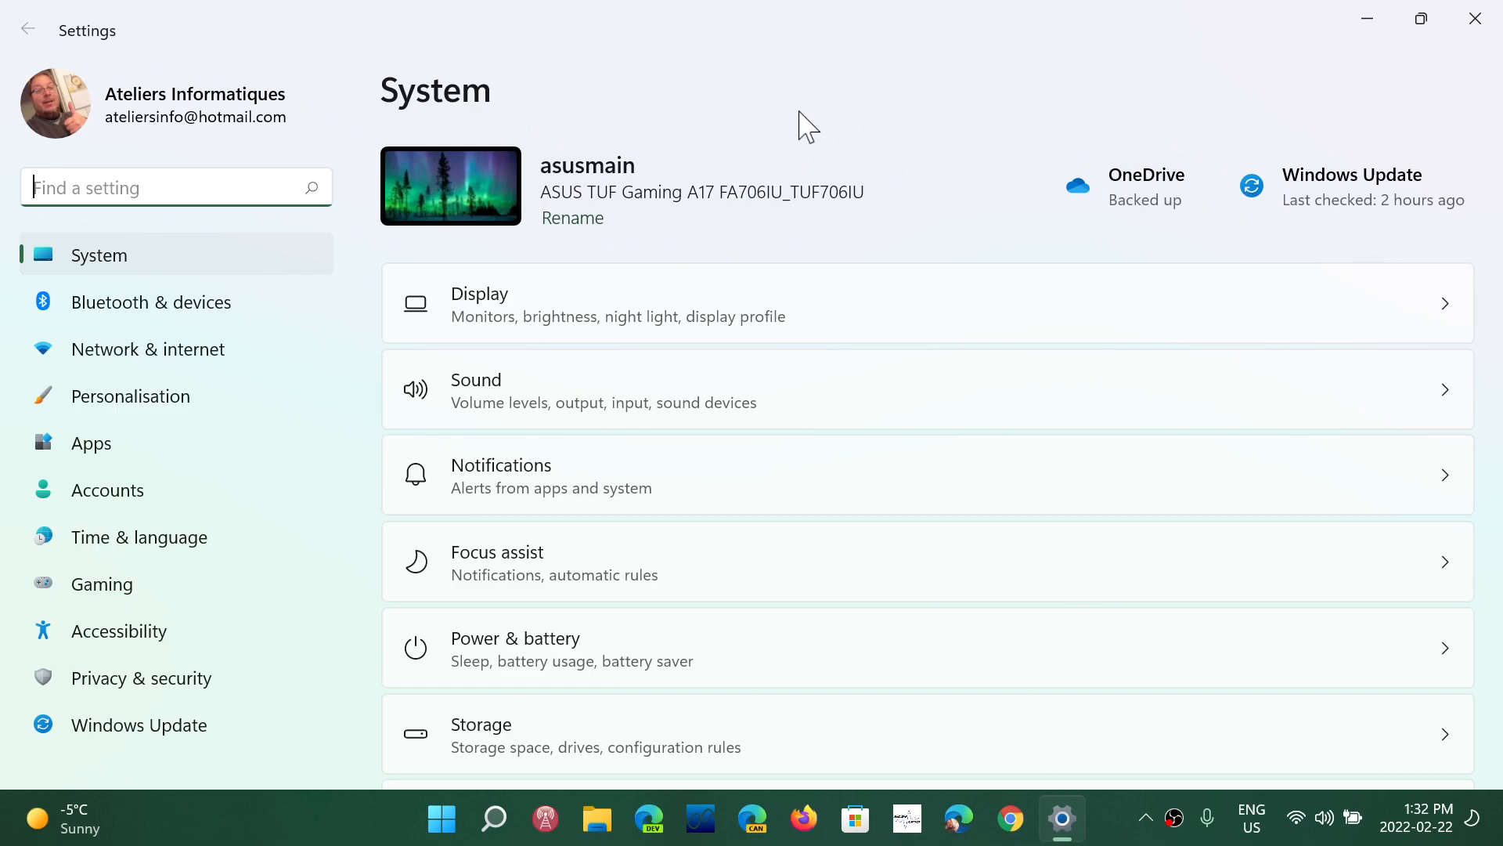
mouse_move(634, 90)
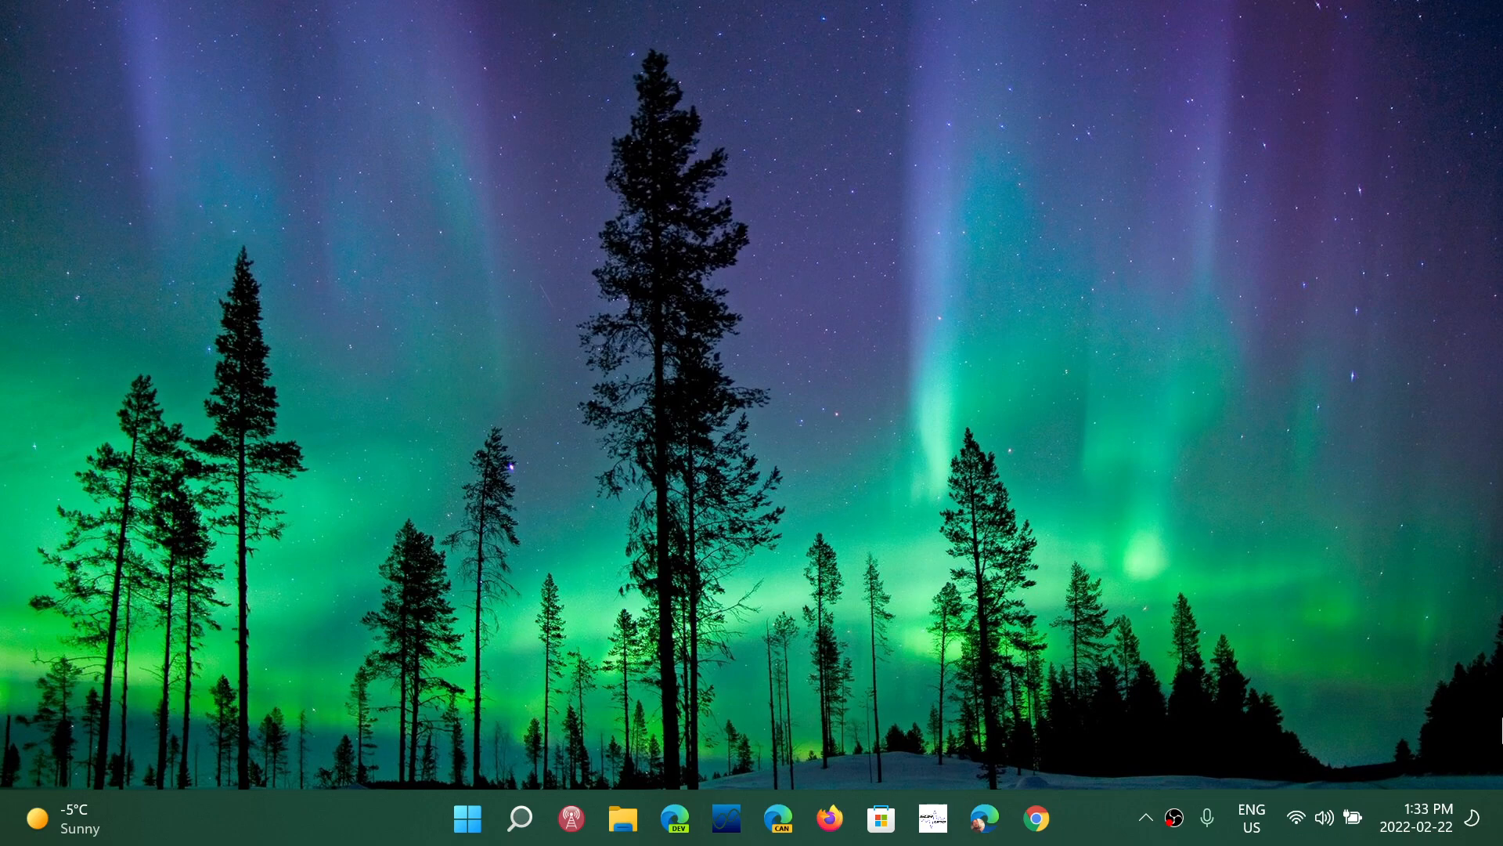
mouse_move(1329, 703)
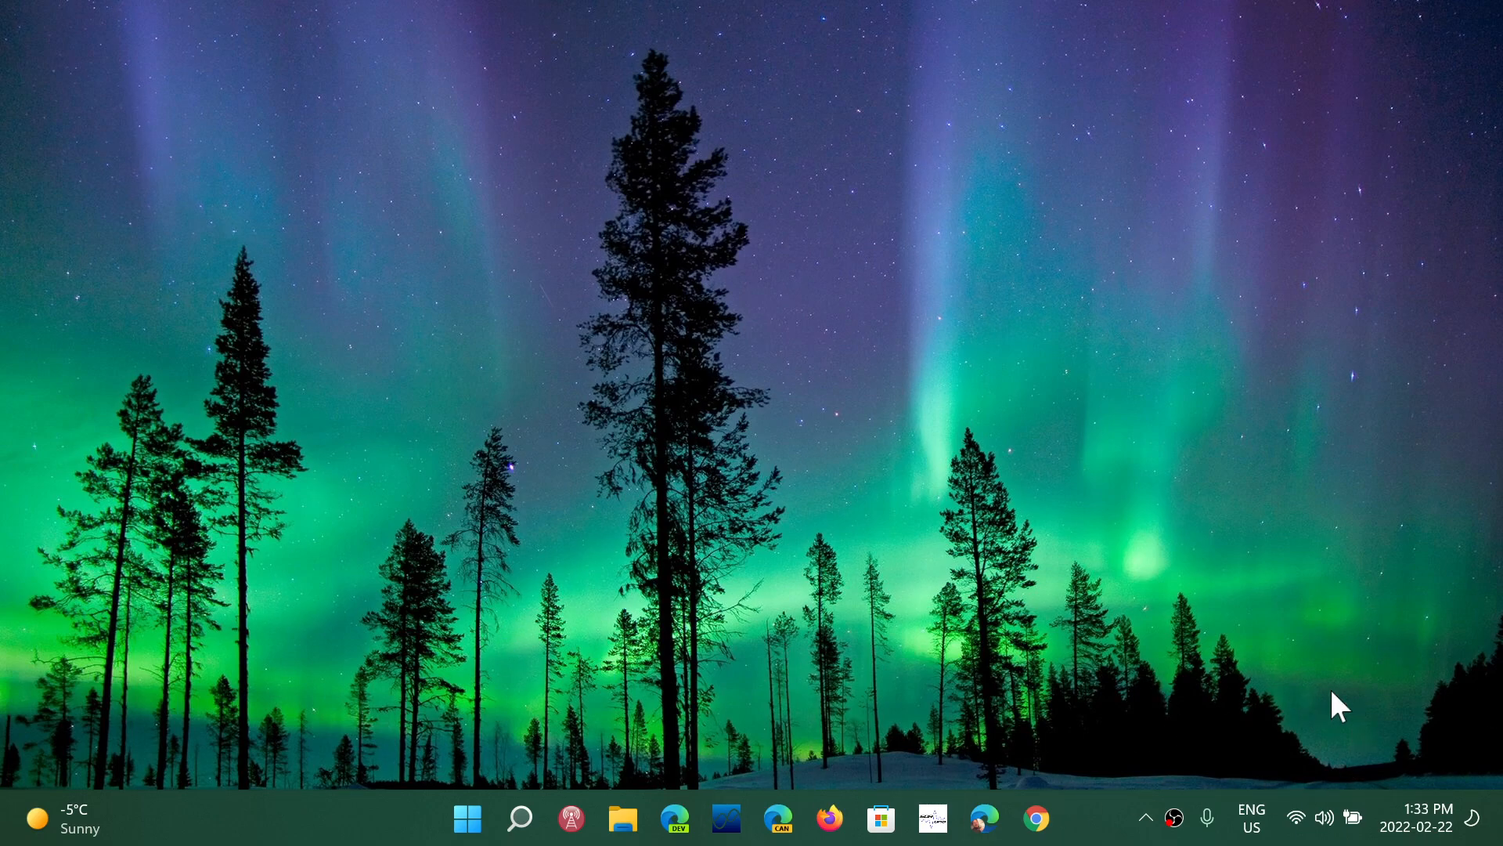
mouse_move(788, 734)
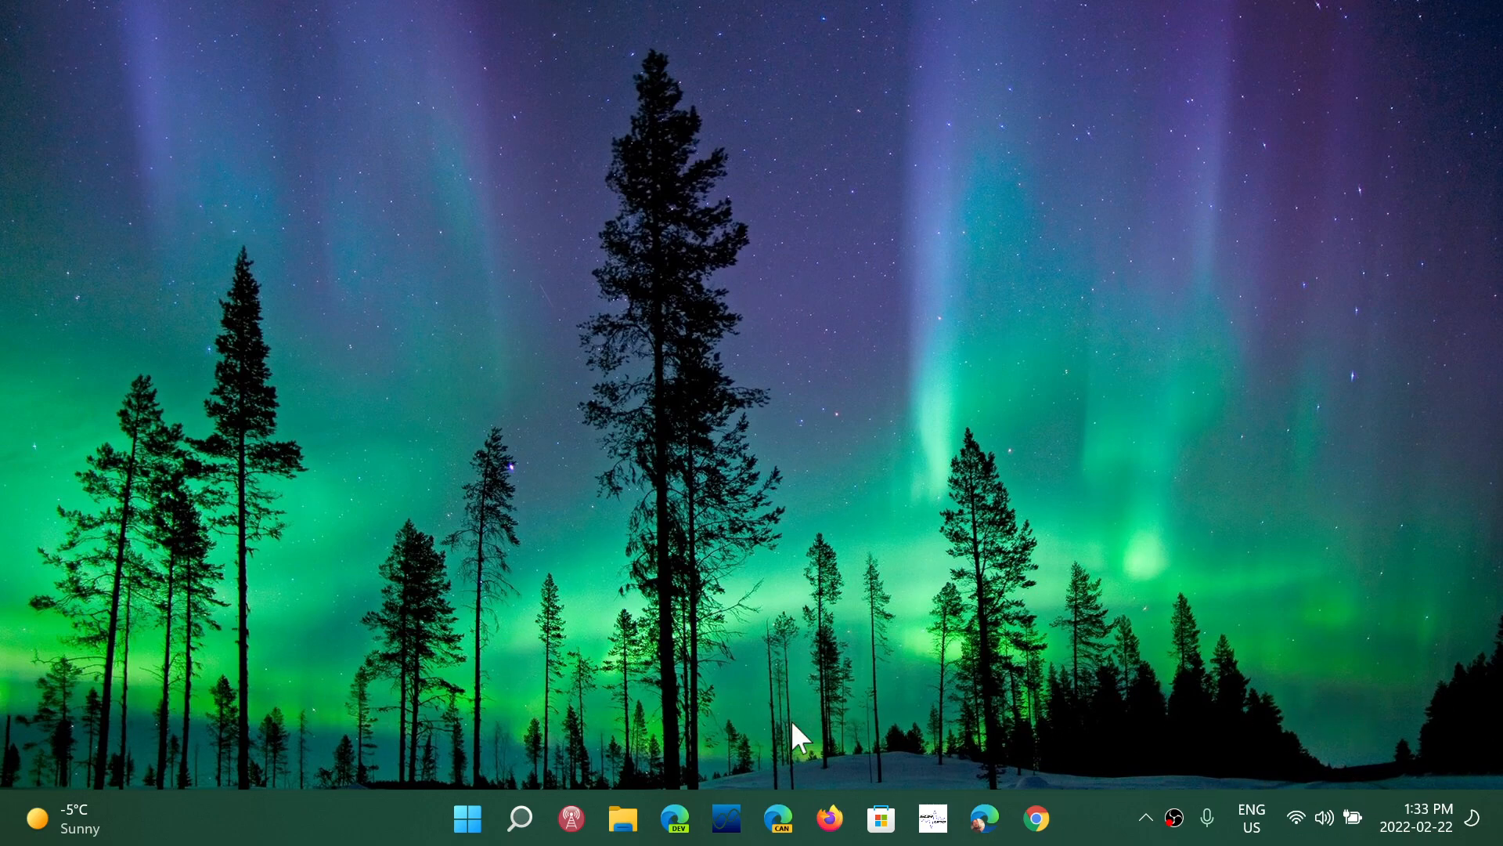